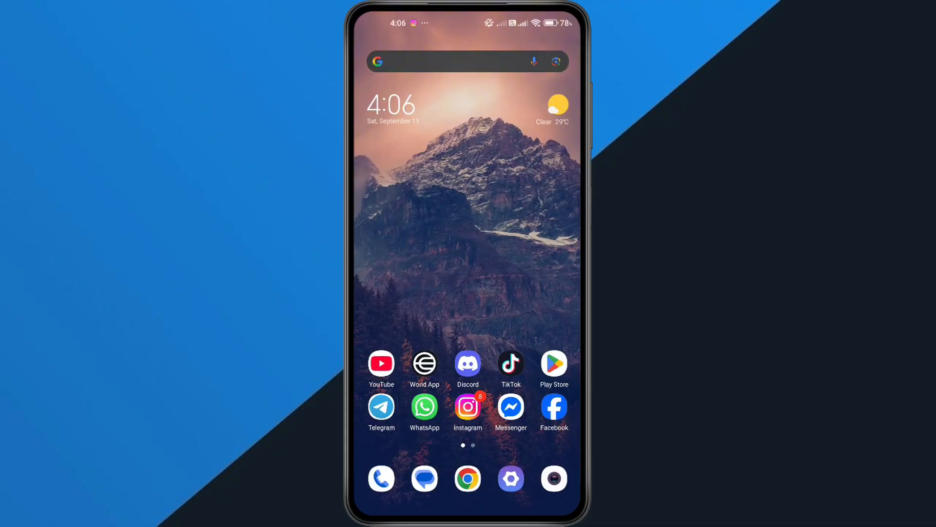
# Step: Open Settings and go to Apps > Manage apps to list installed apps
pyautogui.click(511, 478)
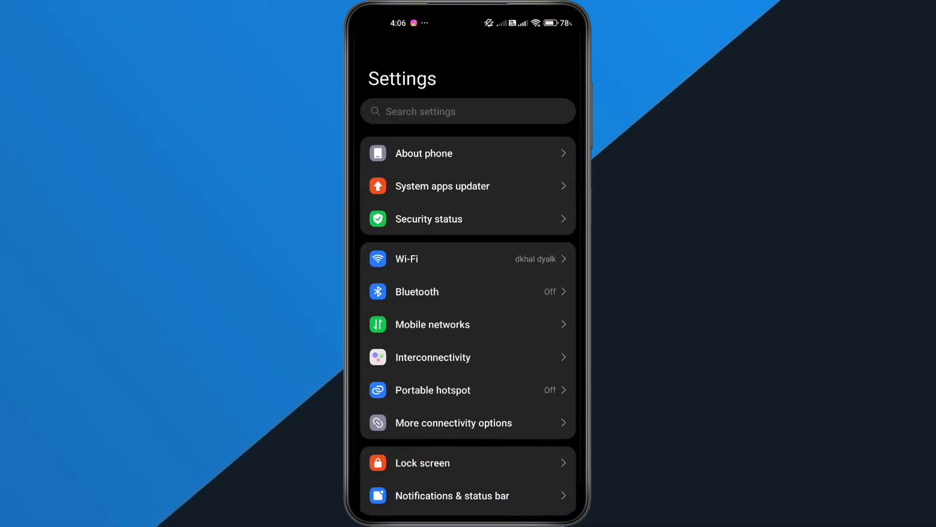
pyautogui.scroll(-3)
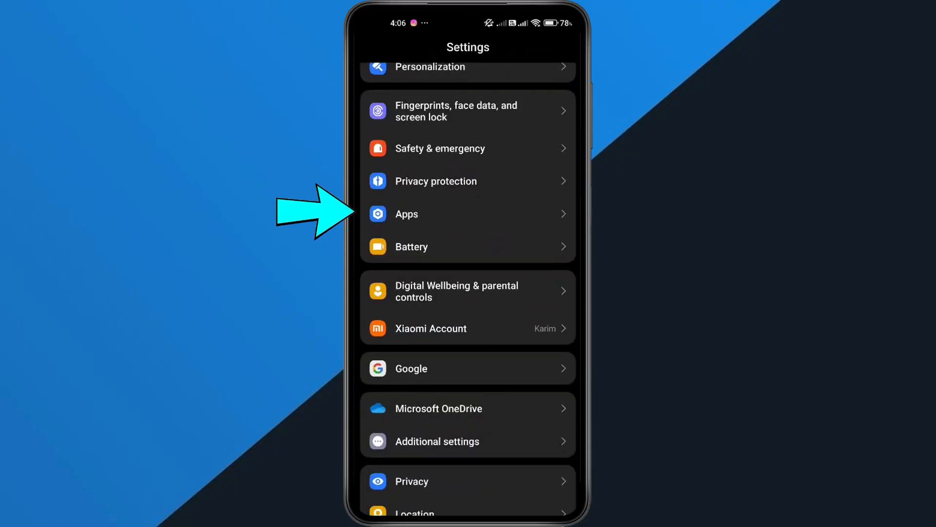
pyautogui.click(467, 213)
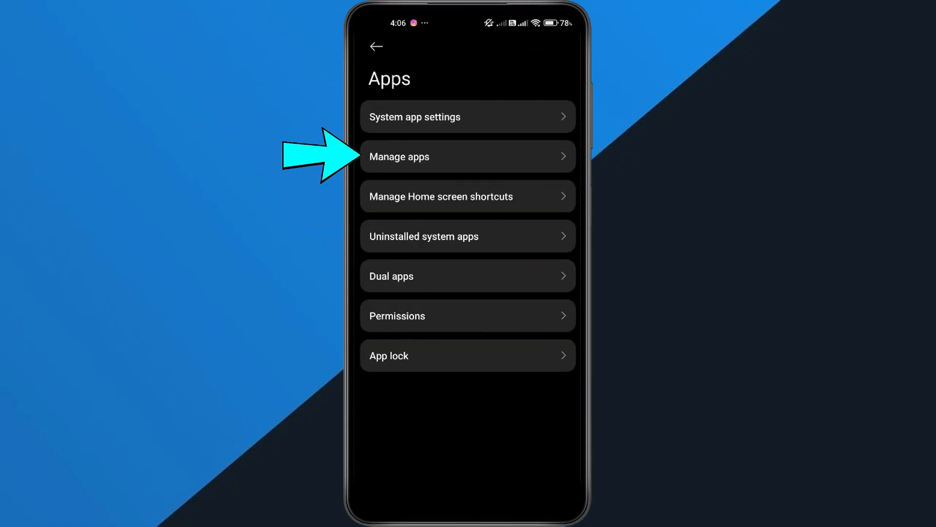
pyautogui.click(467, 156)
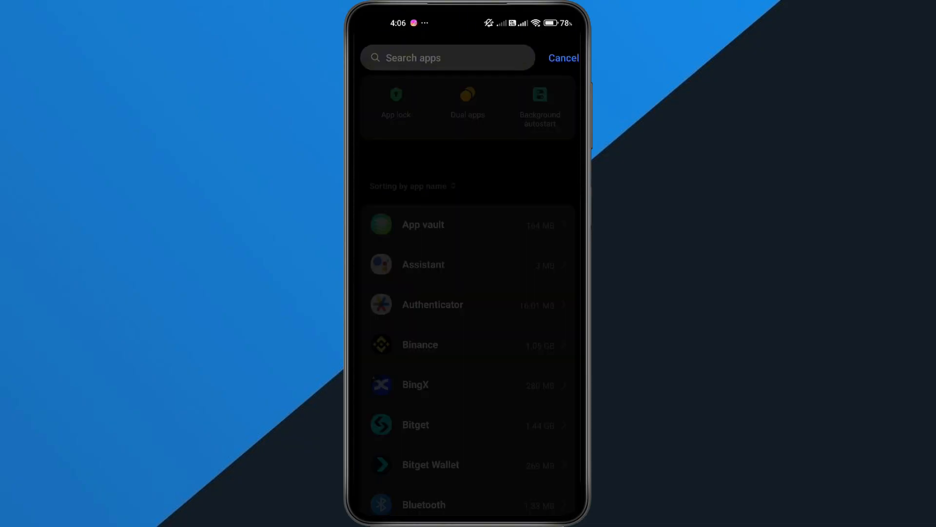
# Step: Search for World App and clear its cache and all user data to 0 B
pyautogui.write('w')
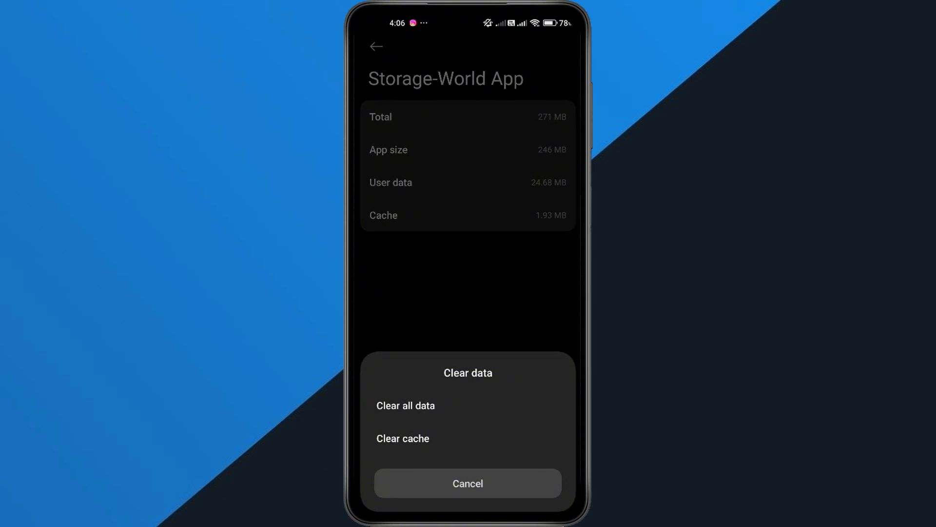
pyautogui.click(402, 437)
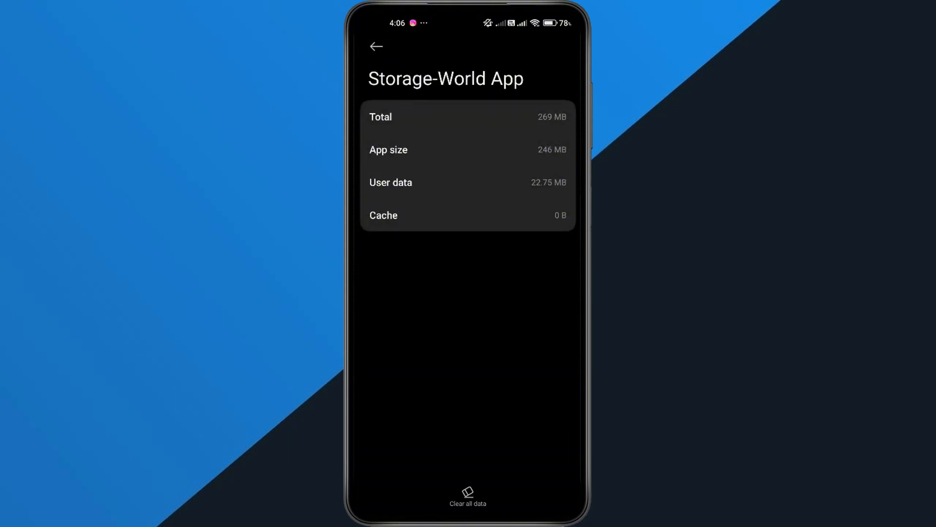
pyautogui.click(467, 497)
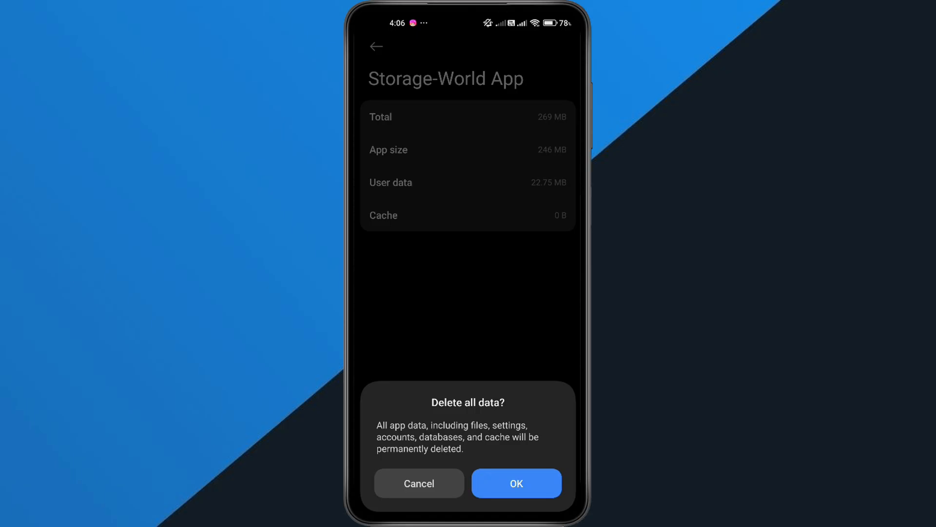
pyautogui.click(516, 483)
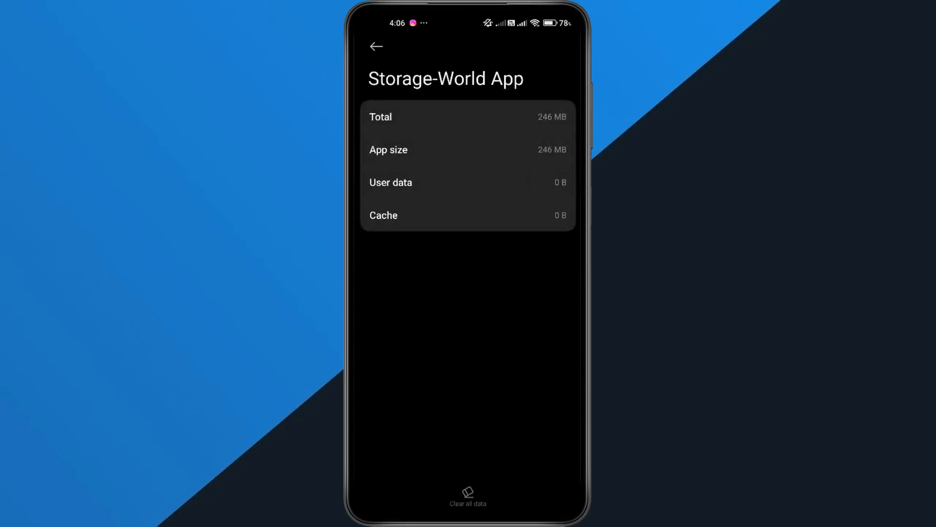
# Step: Return home and open World App's Play Store page
pyautogui.click(376, 47)
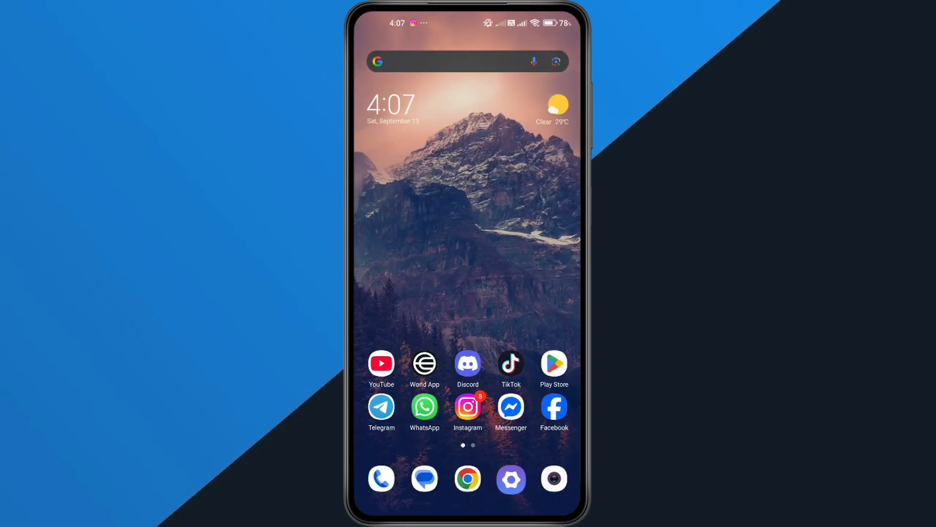
pyautogui.click(424, 362)
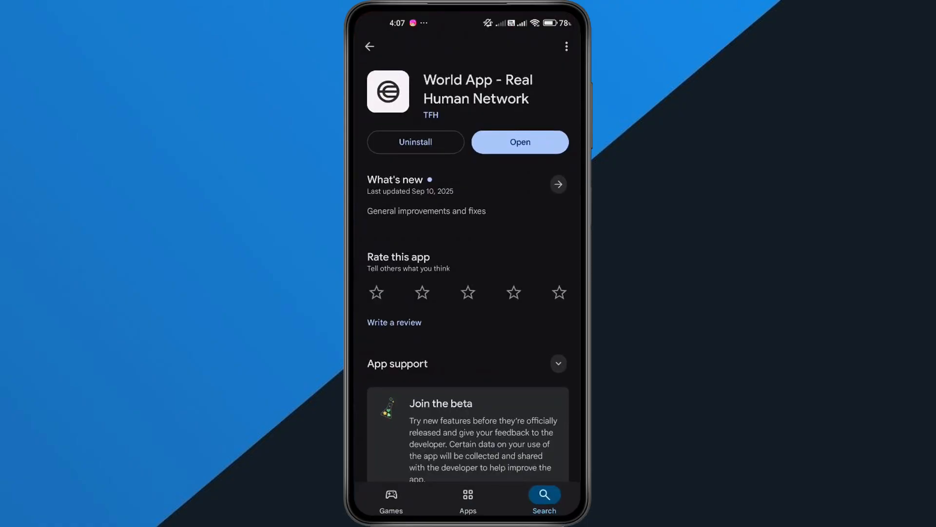